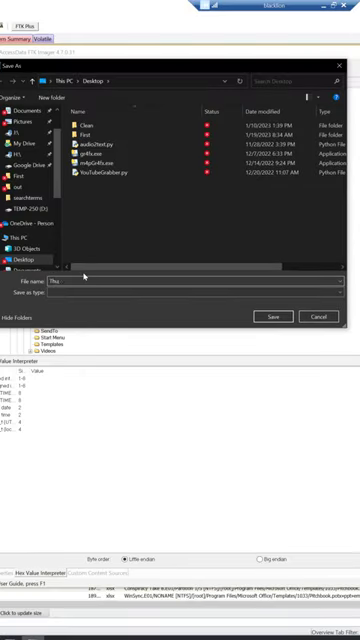
pyautogui.write('Thumbs')
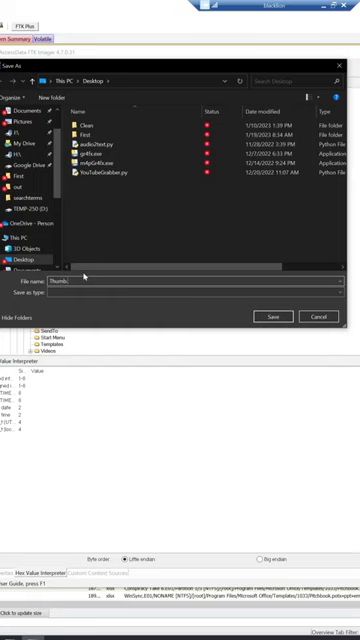